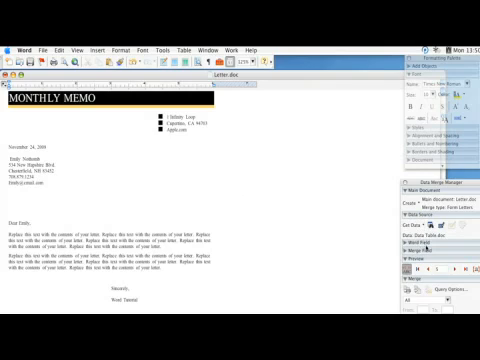
Preview the Monthly Memo letter with a different recipient's merged record
left_click(442, 267)
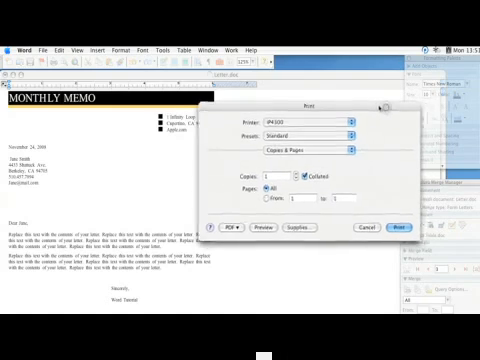
Send the merged Monthly Memo letters to a PDF opened in Preview
left_click(364, 225)
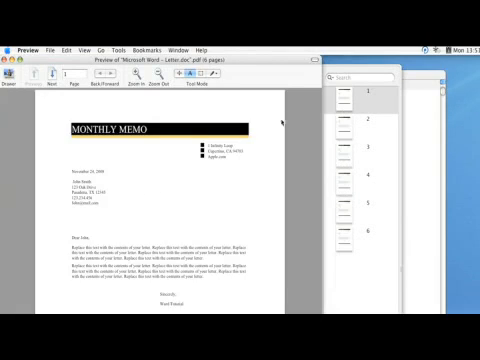
Page through the merged PDF to page 6, the letter addressed to Kyle
left_click(358, 138)
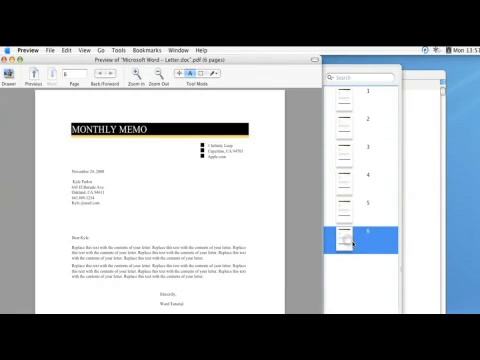
mouse_move(50, 65)
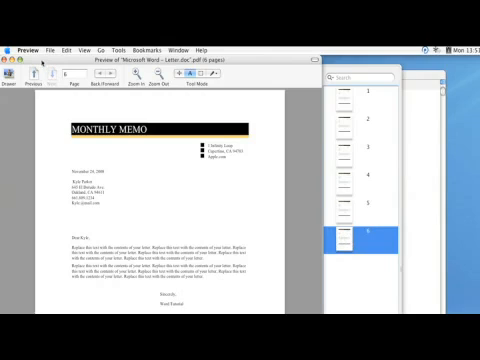